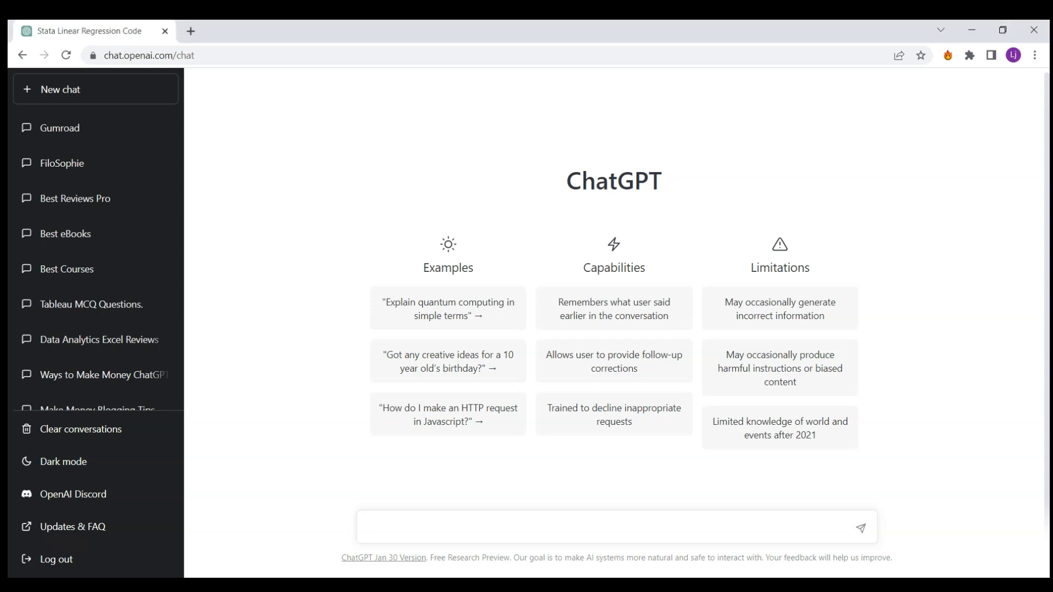
Ask for Stata code regressing SalePrice on LotArea and OverallCond and receive the reg command.
{"action": "type", "text": "wir"}
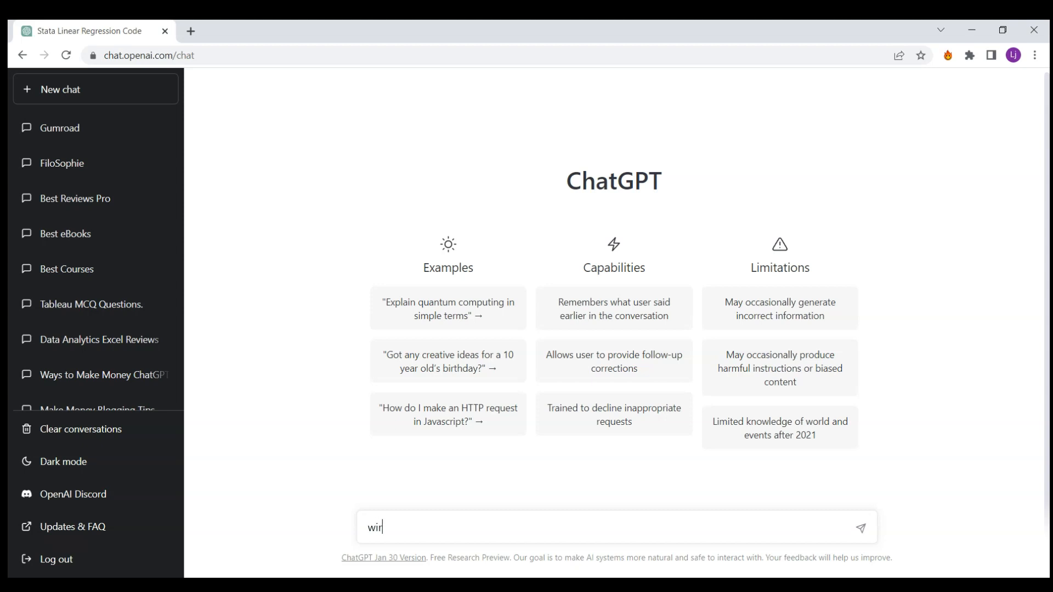
{"action": "type", "text": "write Stata code fo"}
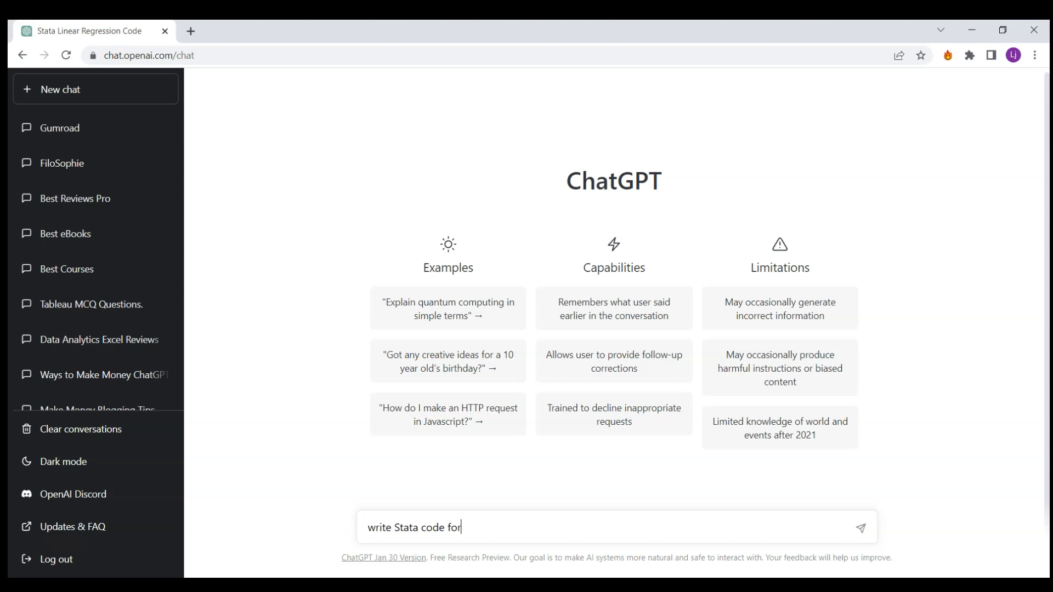
{"action": "type", "text": "a linear regression of SalePrice LotArea OverallC"}
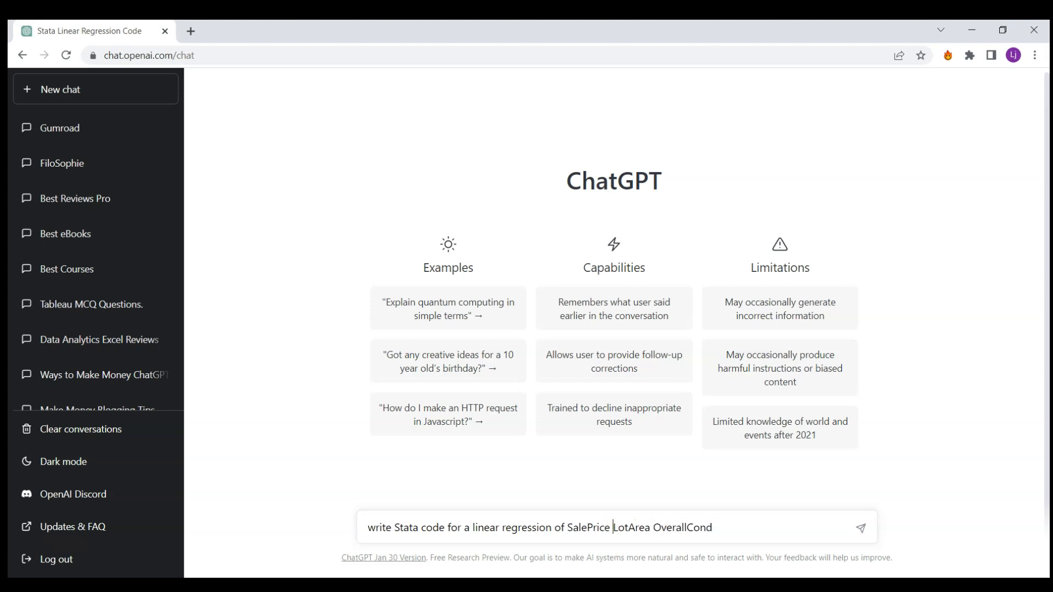
{"action": "type", "text": "on"}
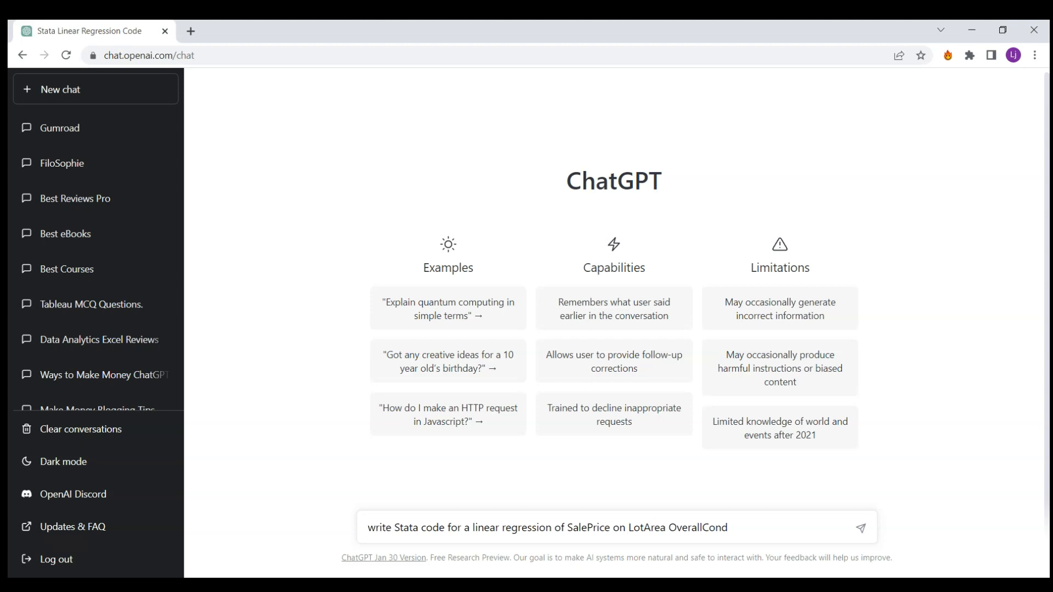
{"action": "left_click", "coordinate": [862, 528]}
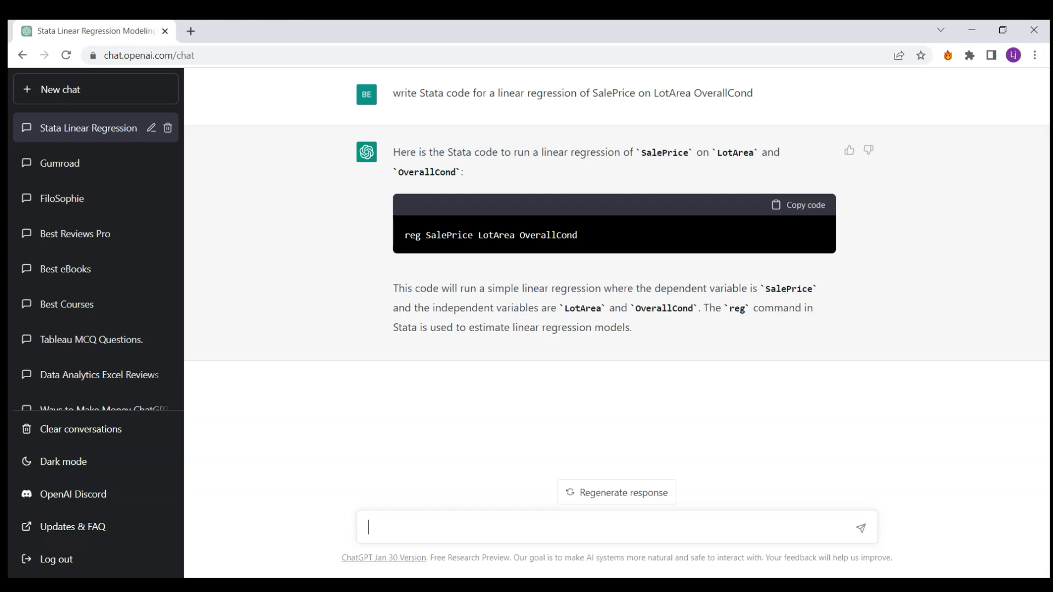
Ask for a SalePrice histogram for houses with OverallCond above median, dropping LotArea from the prompt.
{"action": "type", "text": "write"}
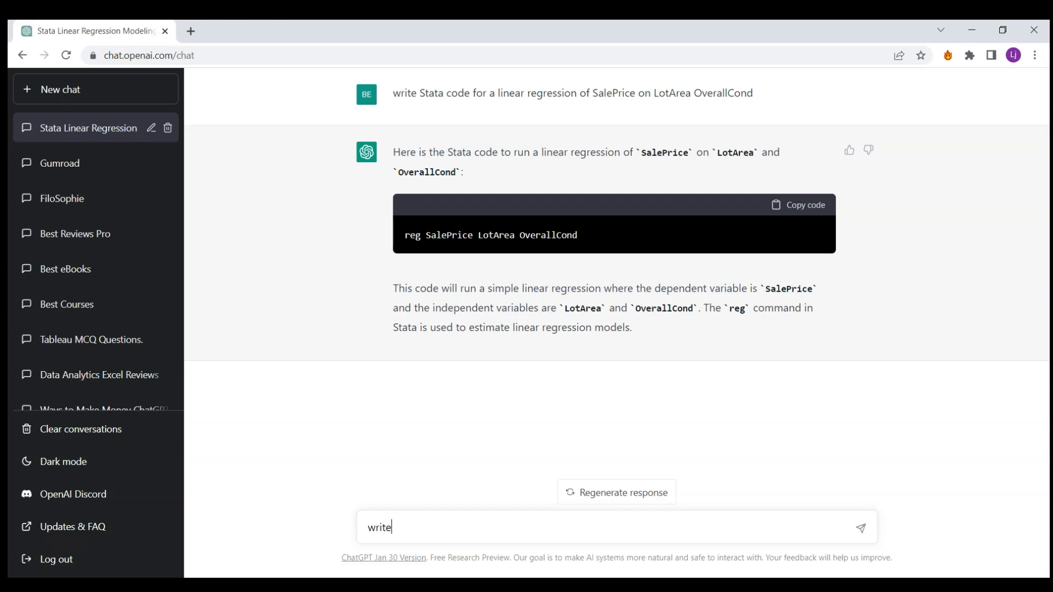
{"action": "type", "text": "Sa"}
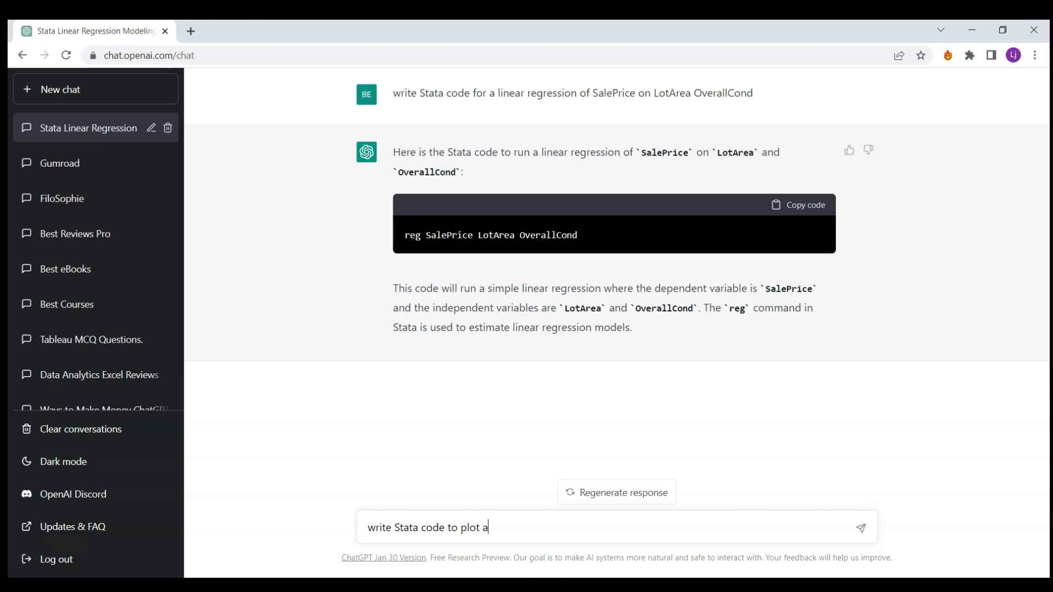
{"action": "type", "text": "histogram of"}
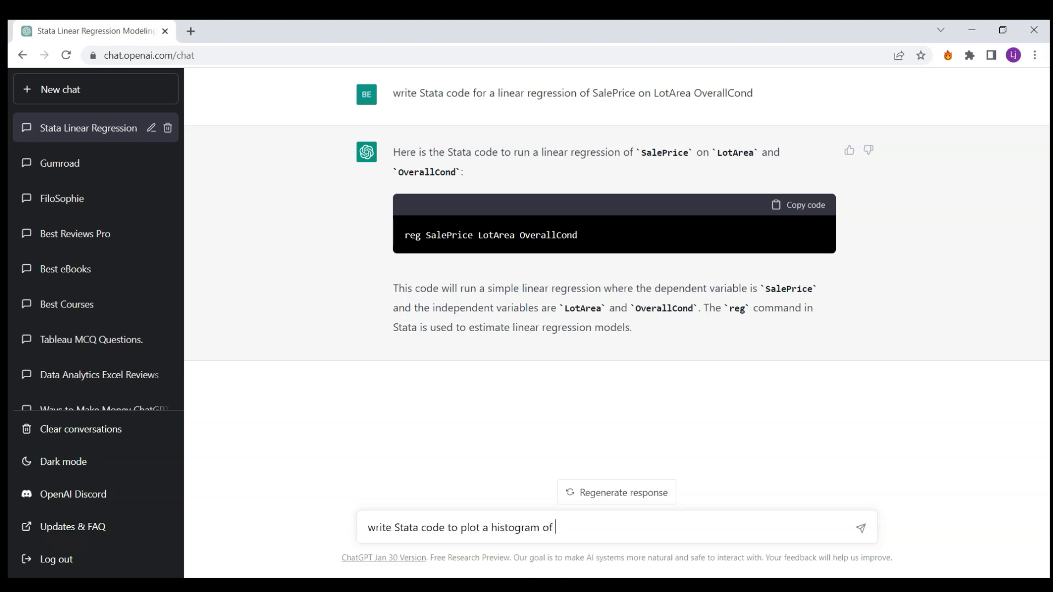
{"action": "type", "text": "SalePrice LotArea OverallCond"}
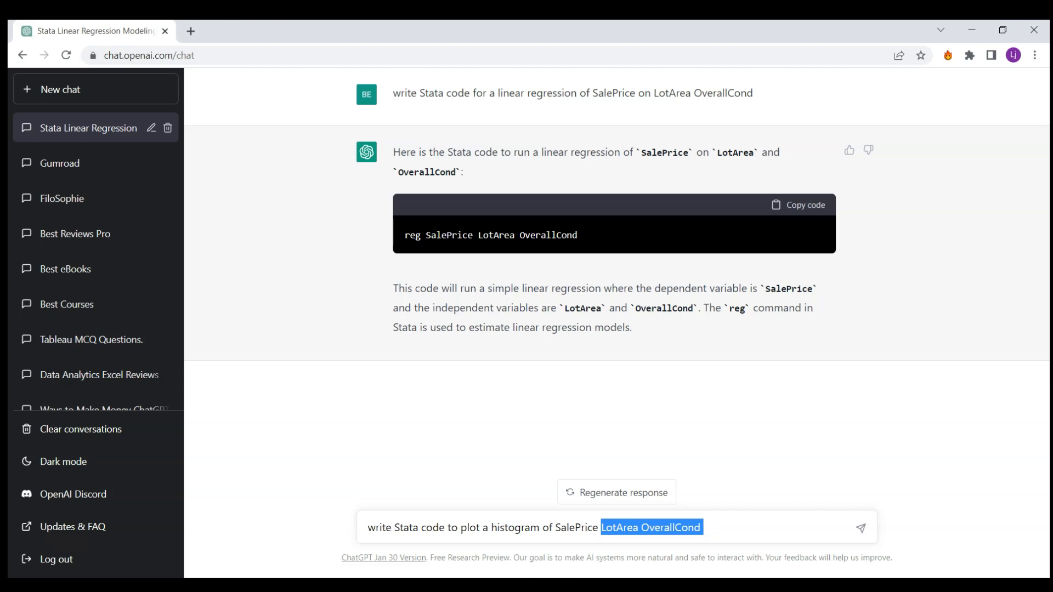
{"action": "type", "text": "for houses with SalePrice"}
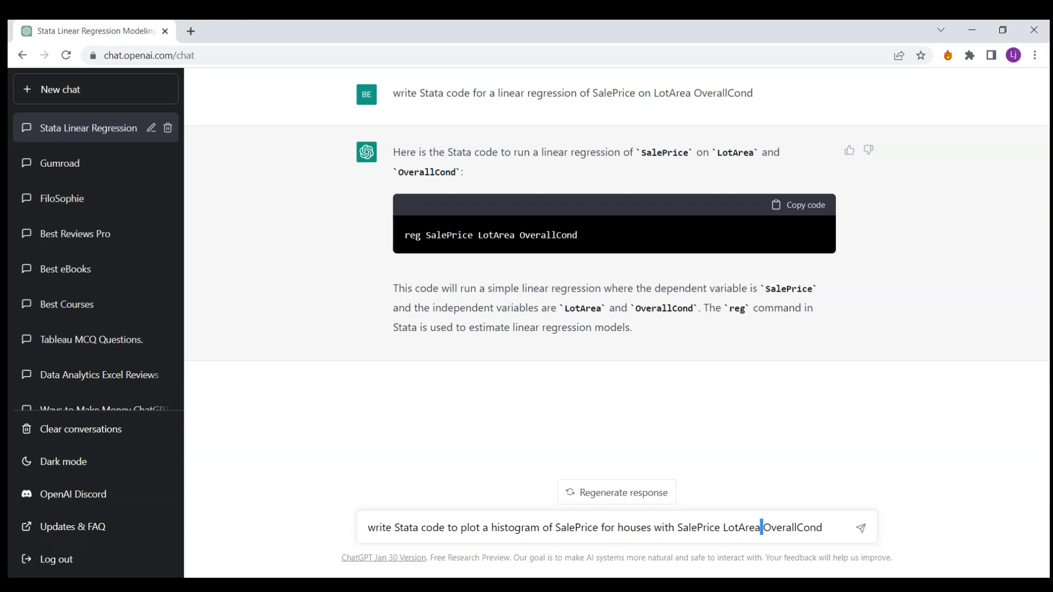
{"action": "key", "text": "Backspace"}
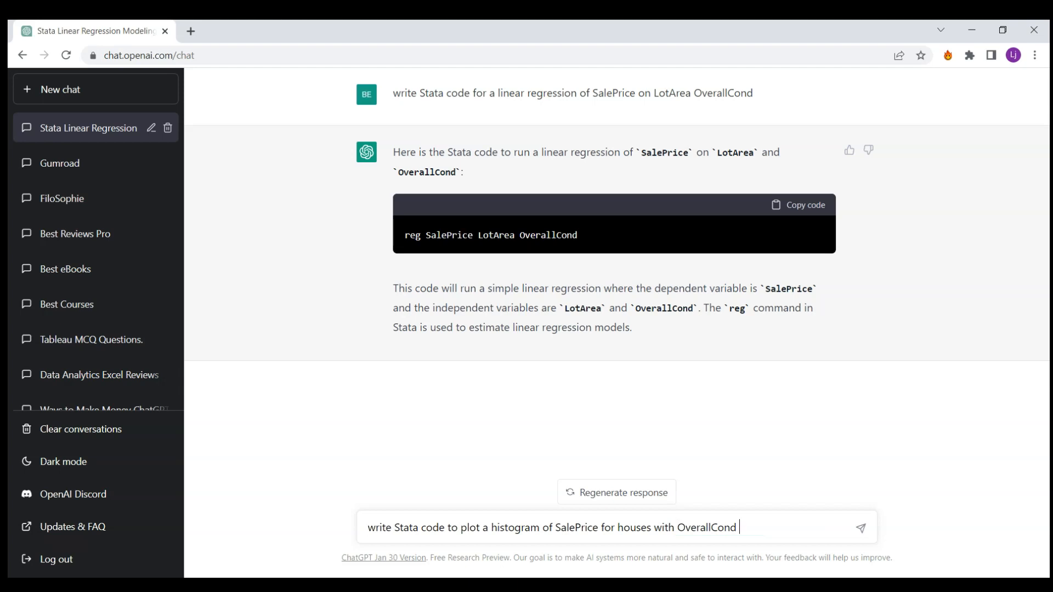
{"action": "type", "text": "above median"}
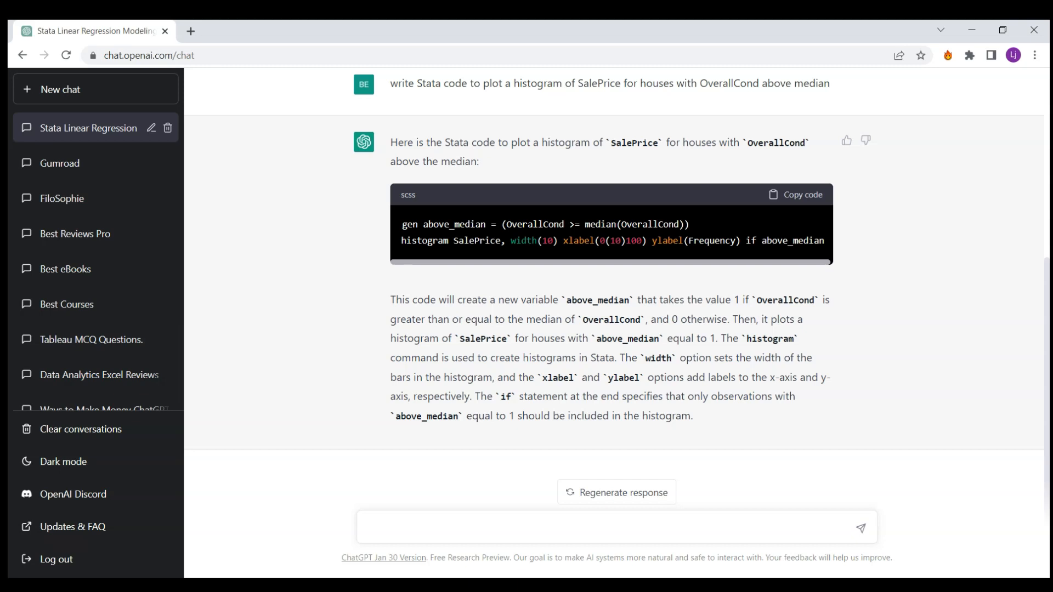
{"action": "left_click", "coordinate": [605, 527]}
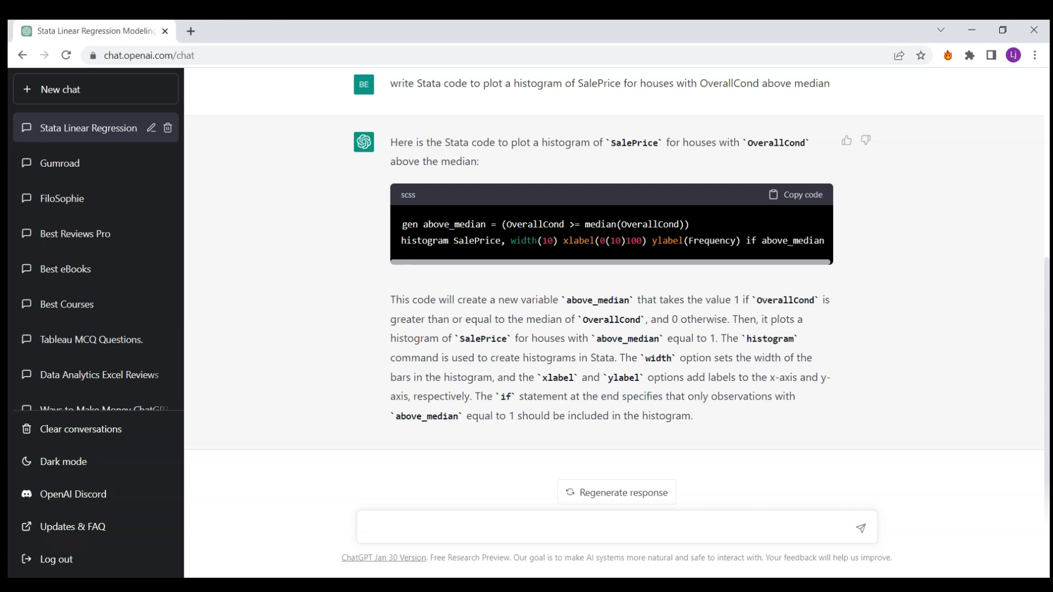
Ask for Stata code to ssc install a Boston SSC package for publication-quality tables.
{"action": "left_click", "coordinate": [611, 528]}
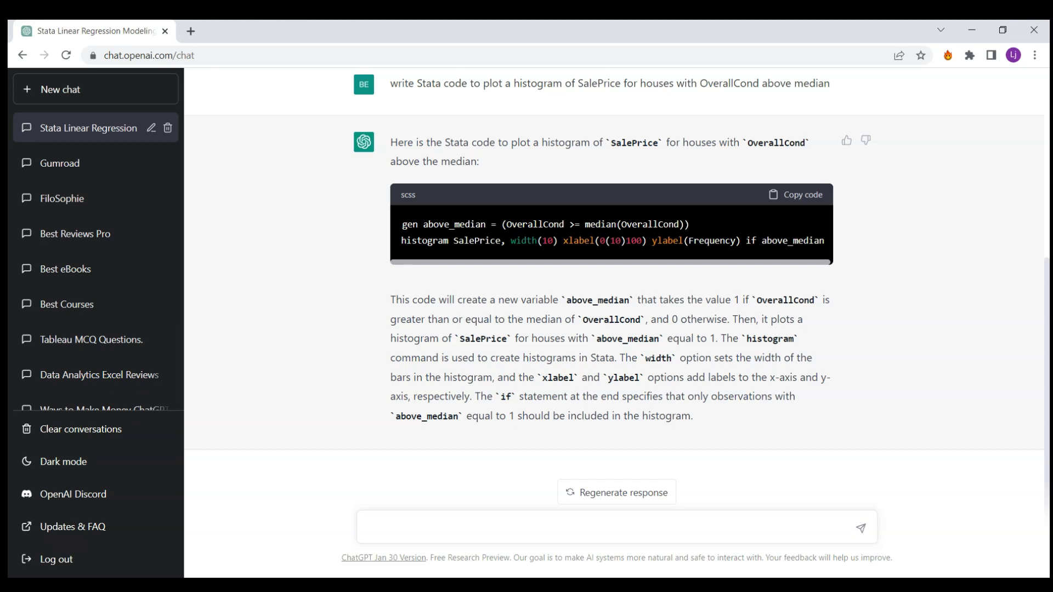
{"action": "type", "text": "write a code in Stata installing a package for"}
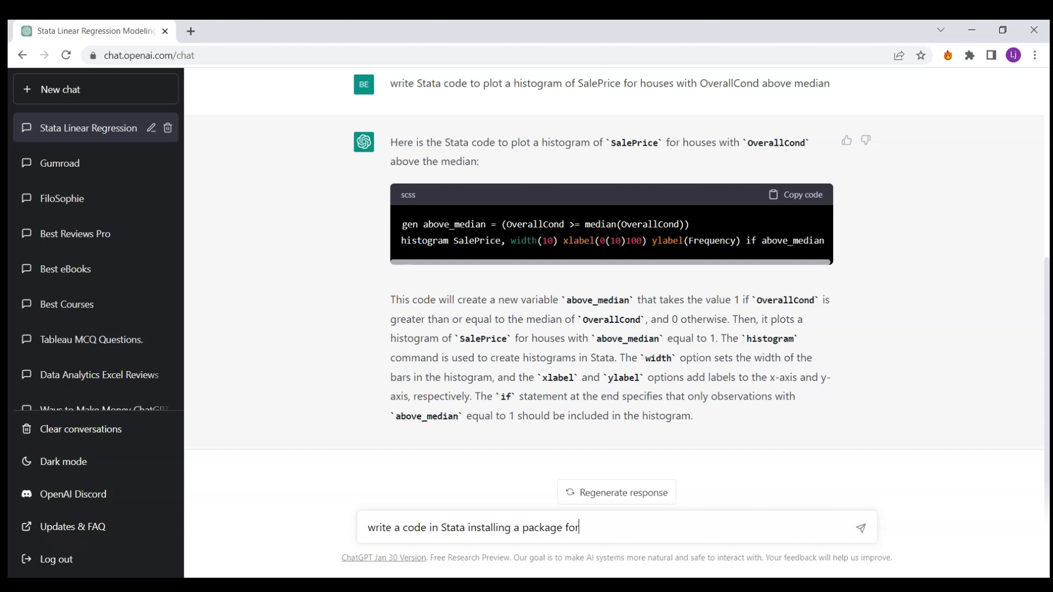
{"action": "type", "text": "publication"}
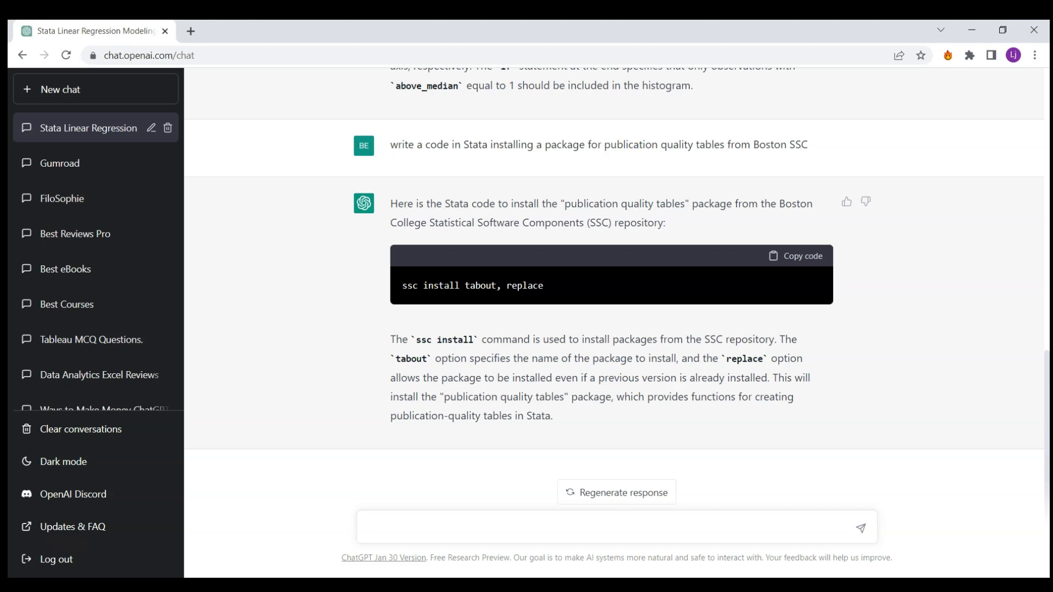
{"action": "left_click", "coordinate": [605, 527]}
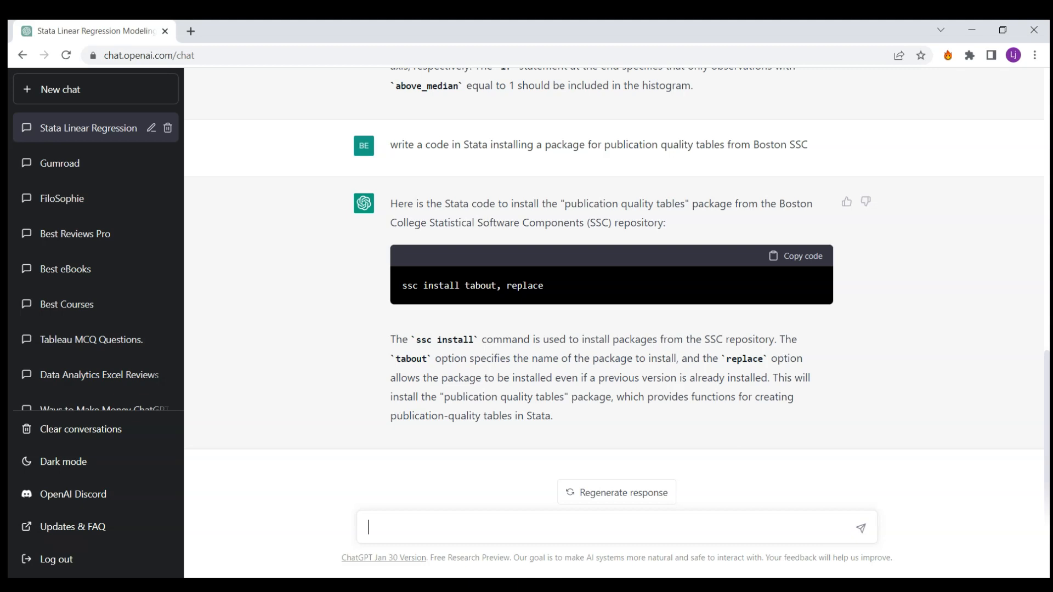